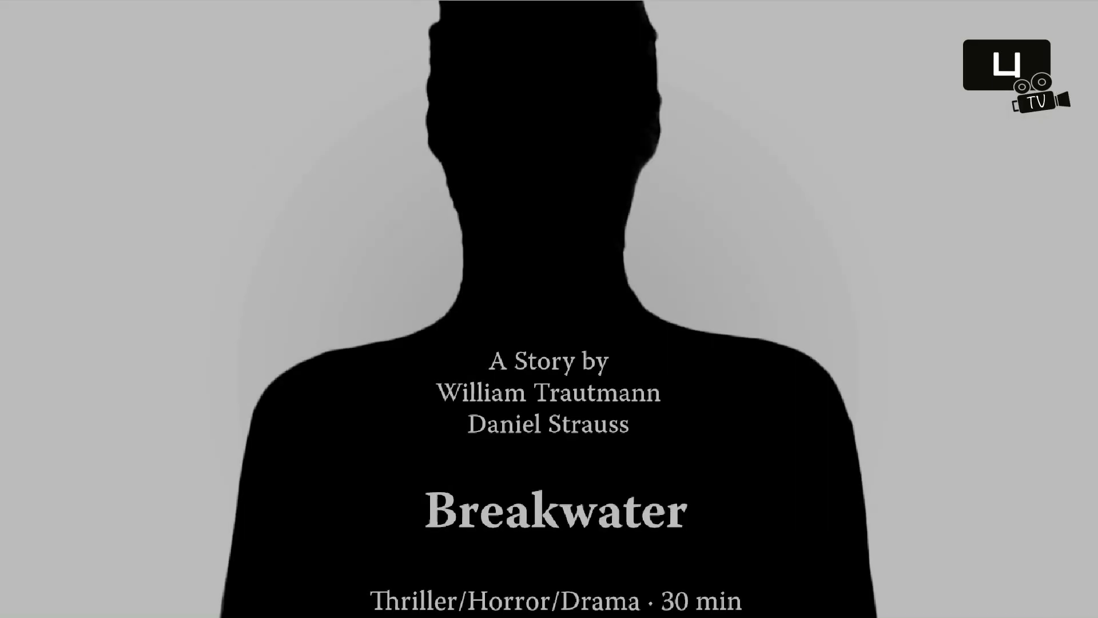
Scroll through the subclips bin until the Select Project dialog shows the external project
scroll("down", 3)
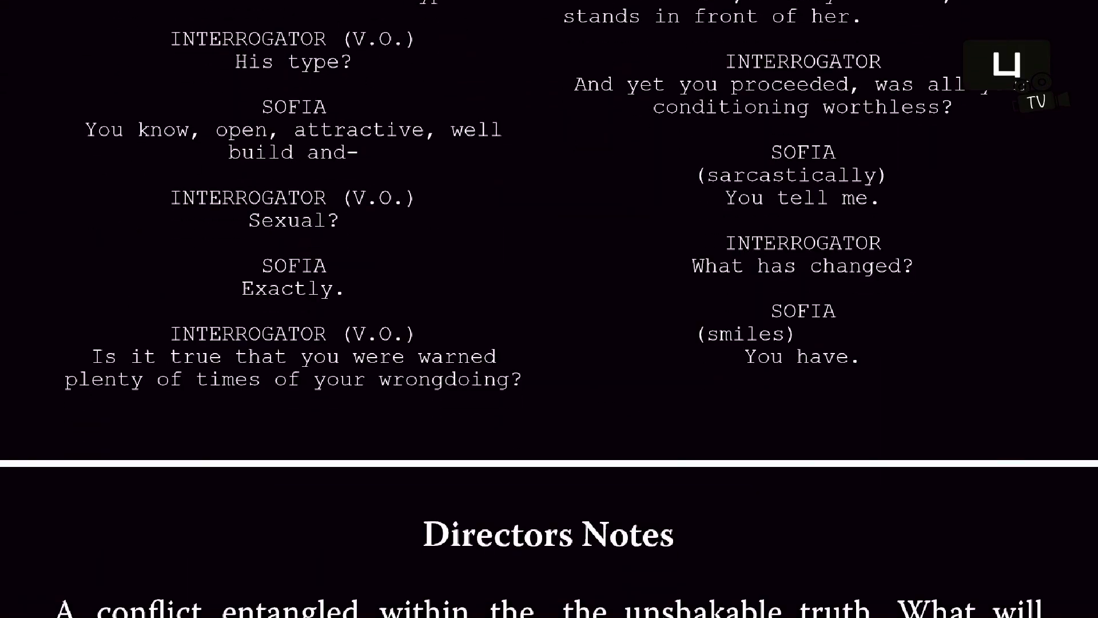
scroll("down", 3)
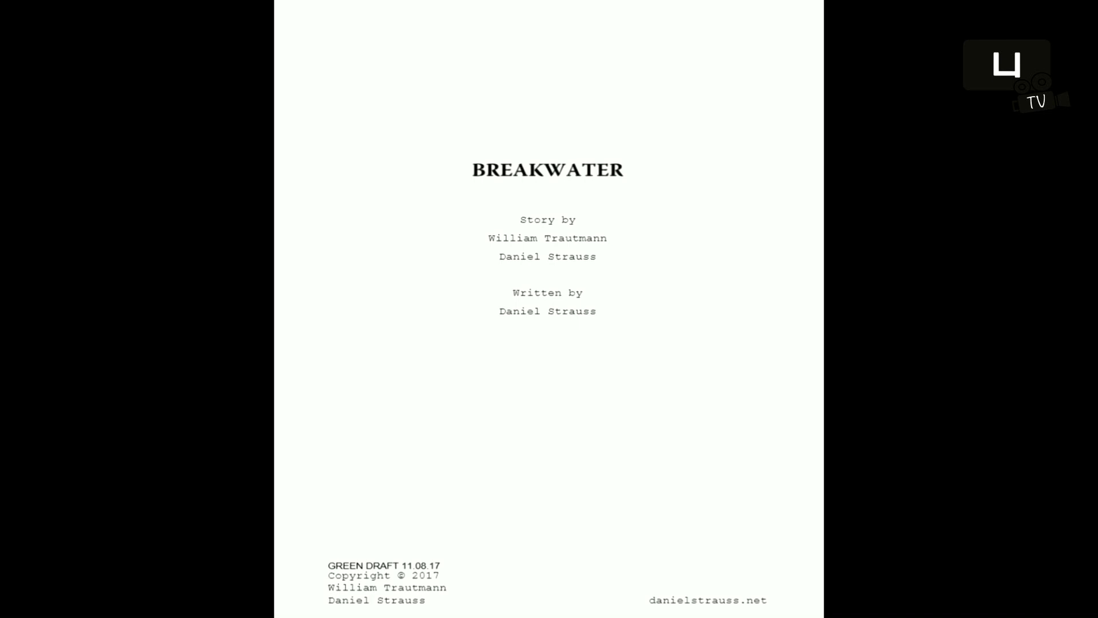
scroll("down", 3)
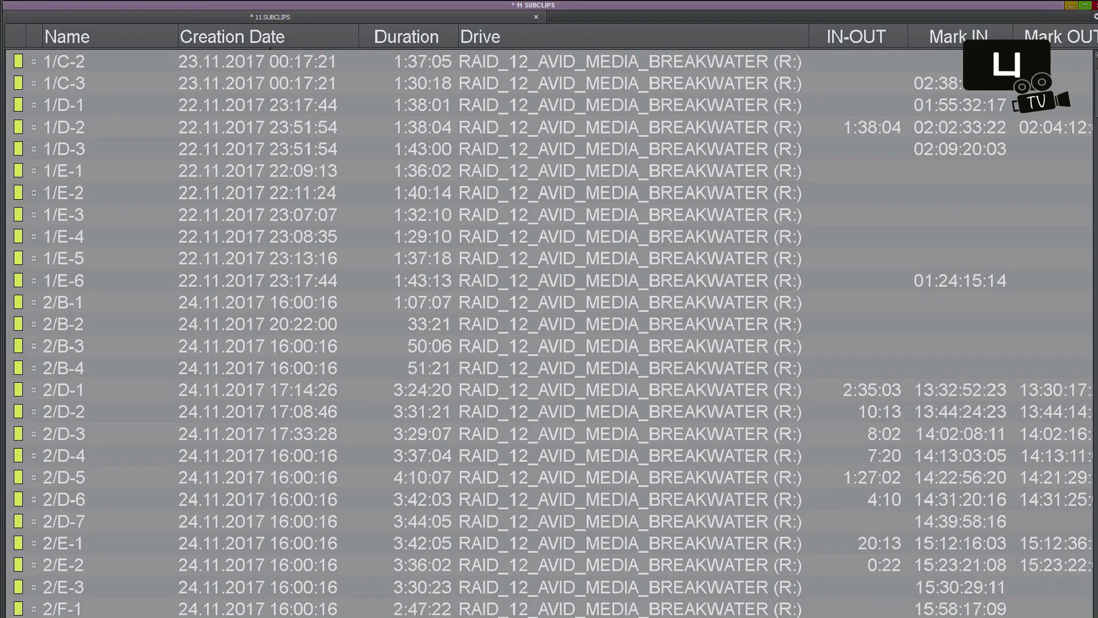
scroll("down", 3)
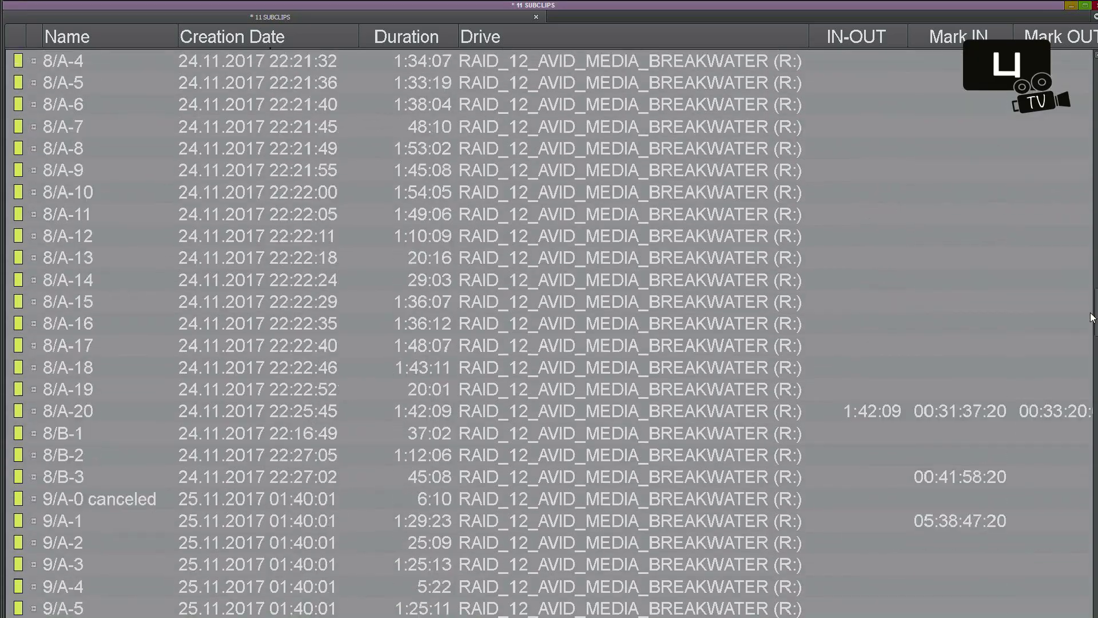
scroll("down", 3)
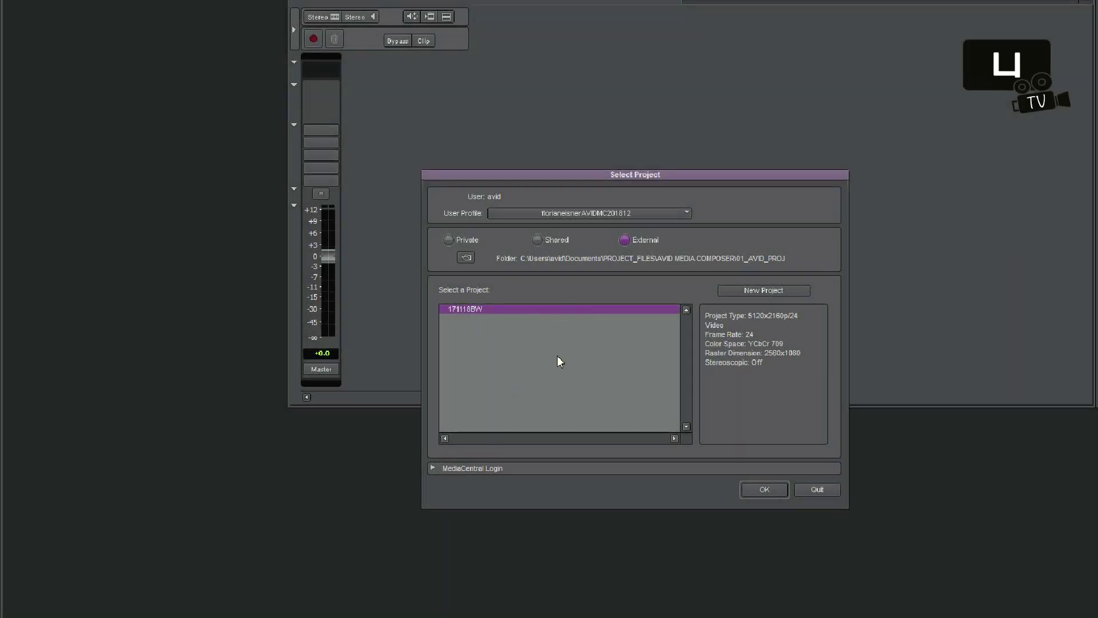
Open the external project and scroll the 11 SUBCLIPS bin down to clip 14/1-1
left_click(762, 489)
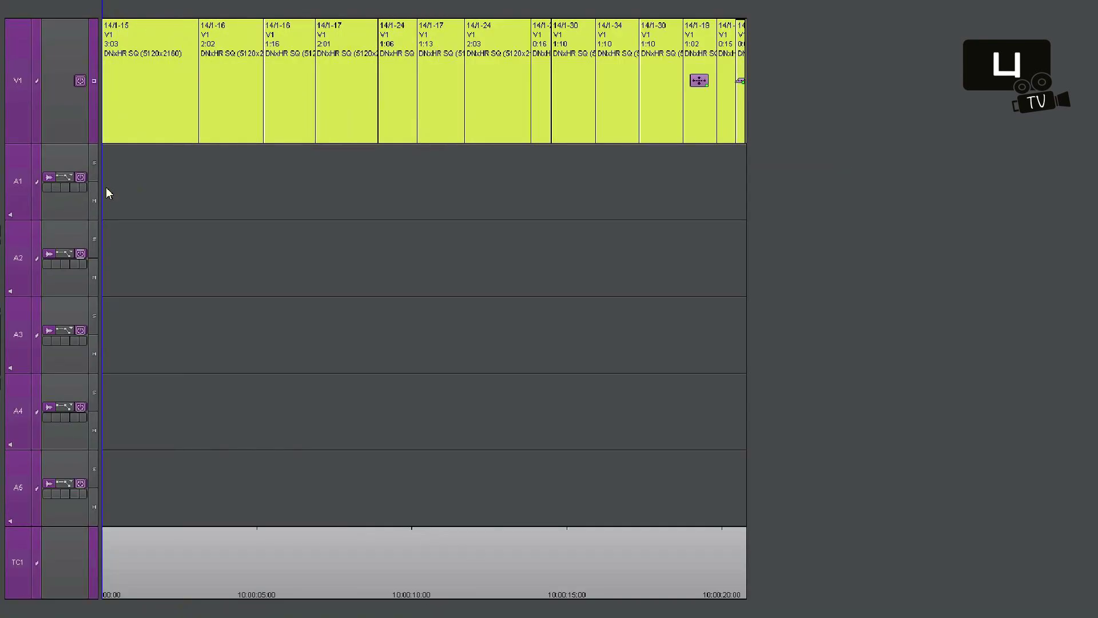
left_click(599, 193)
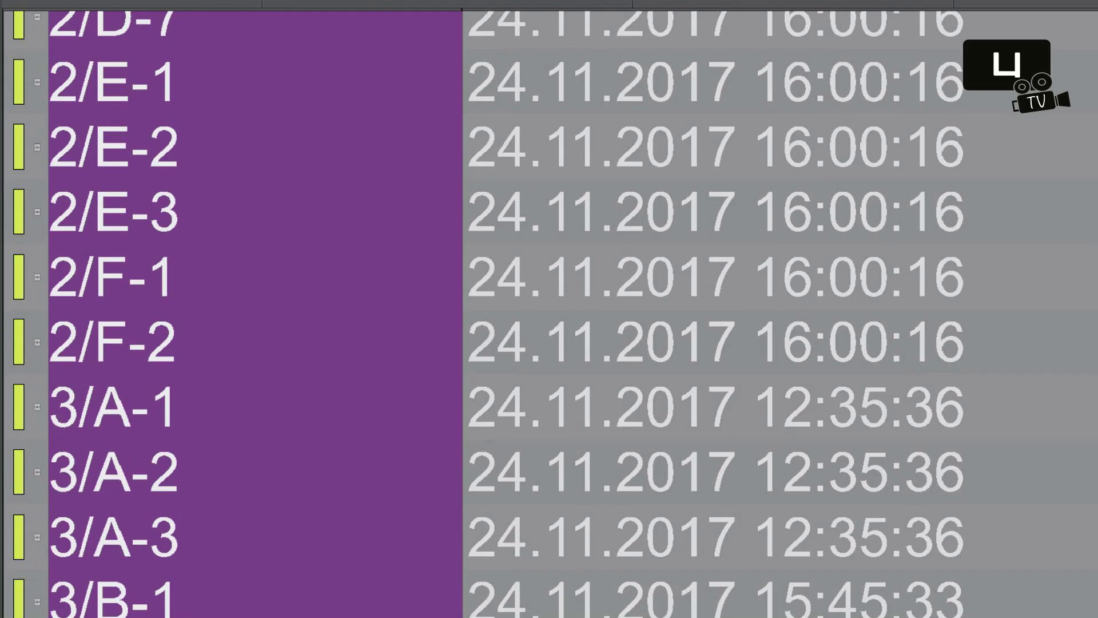
scroll("down", 3)
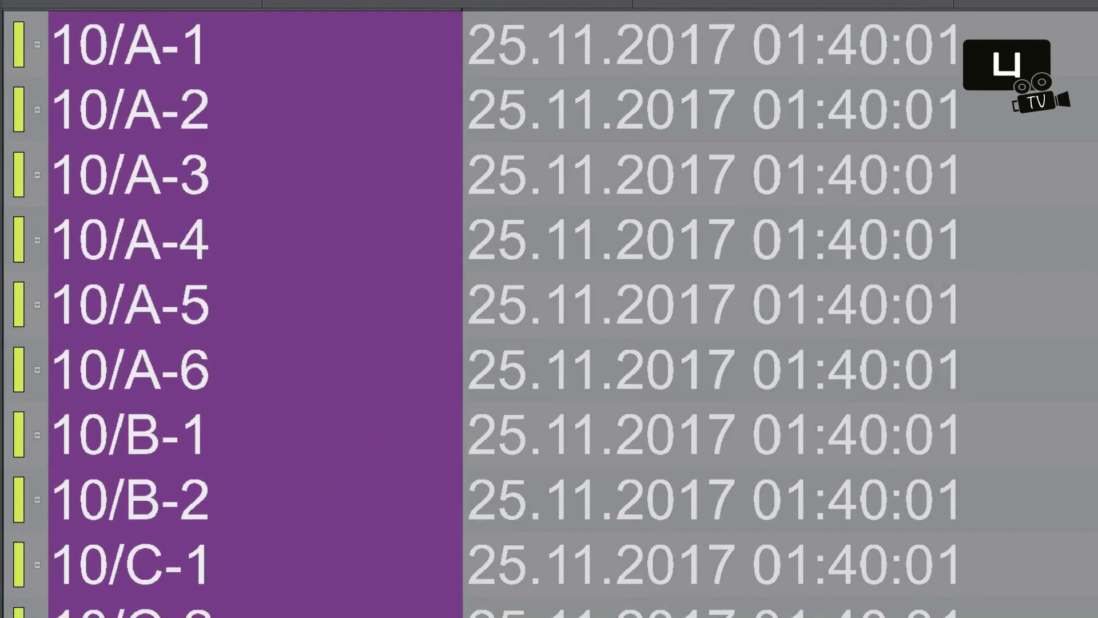
scroll("down", 3)
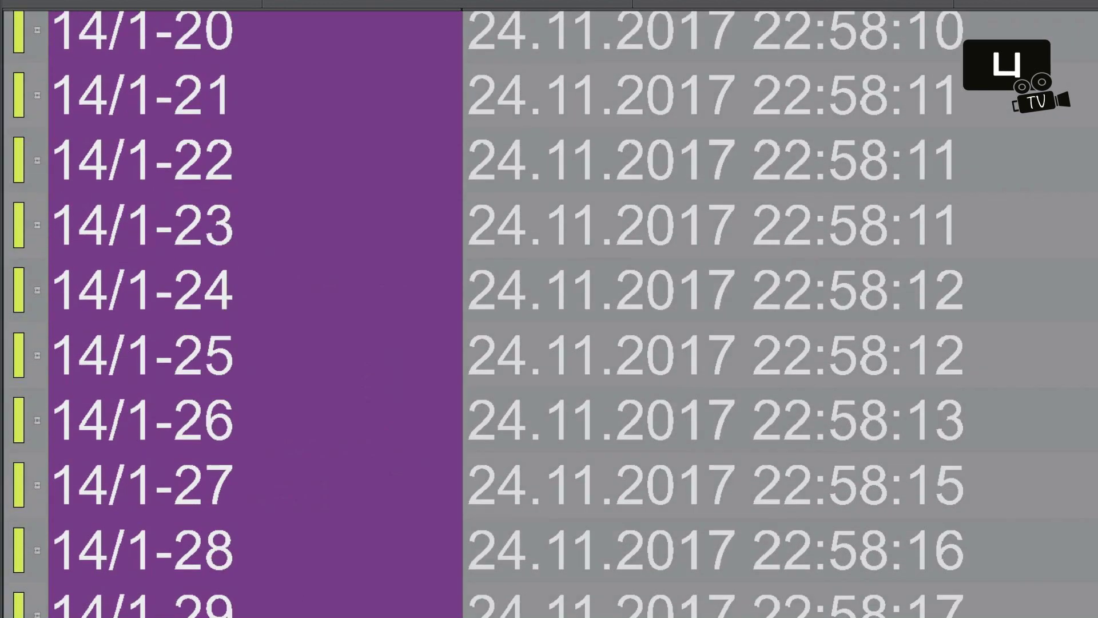
scroll("down", 3)
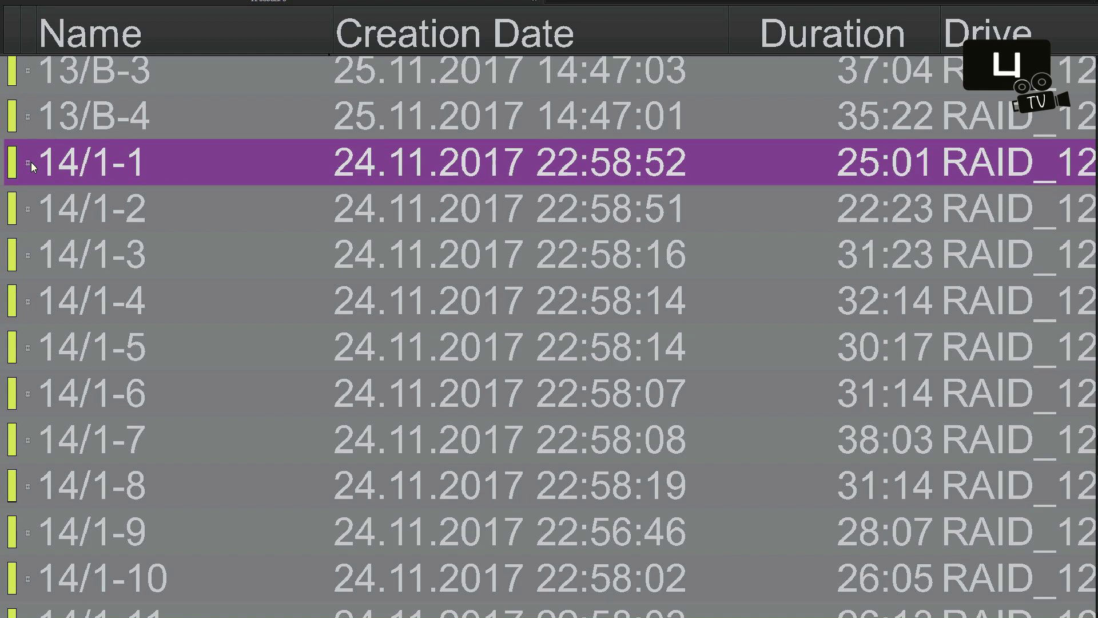
Scroll the bins while splicing the Scene 14 subclips and duplicating the SC14 sequence
scroll("down", 3)
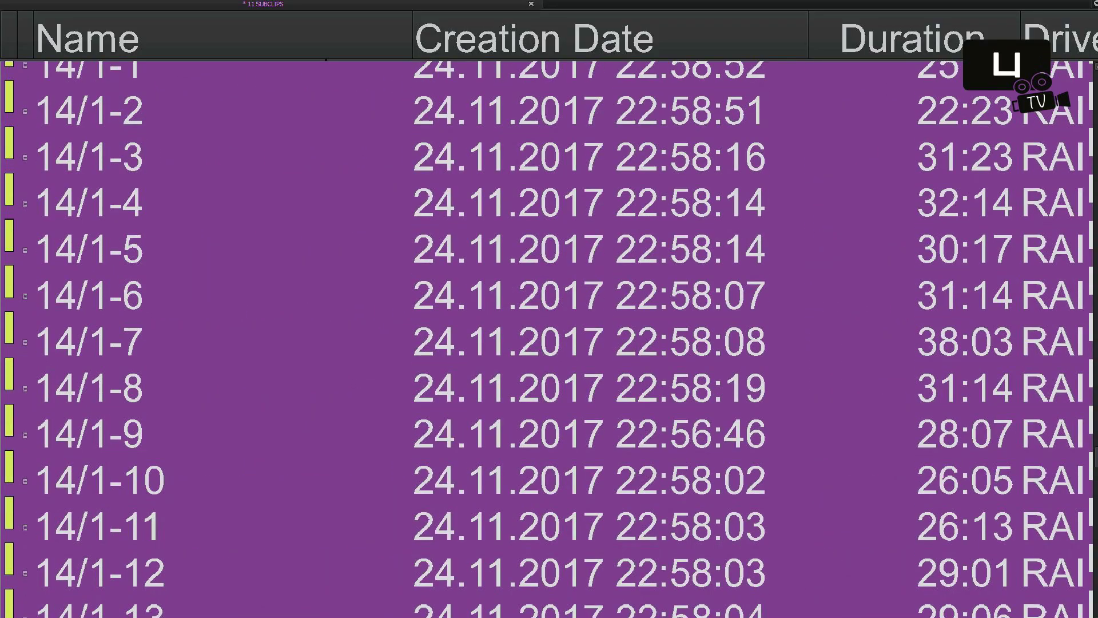
scroll("down", 3)
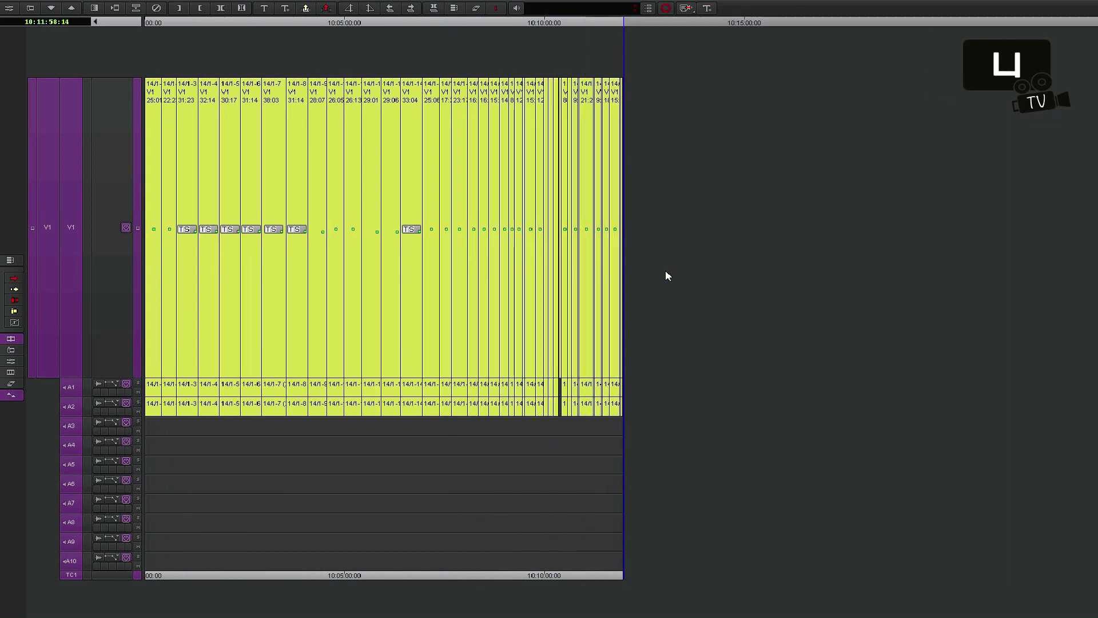
mouse_move(690, 254)
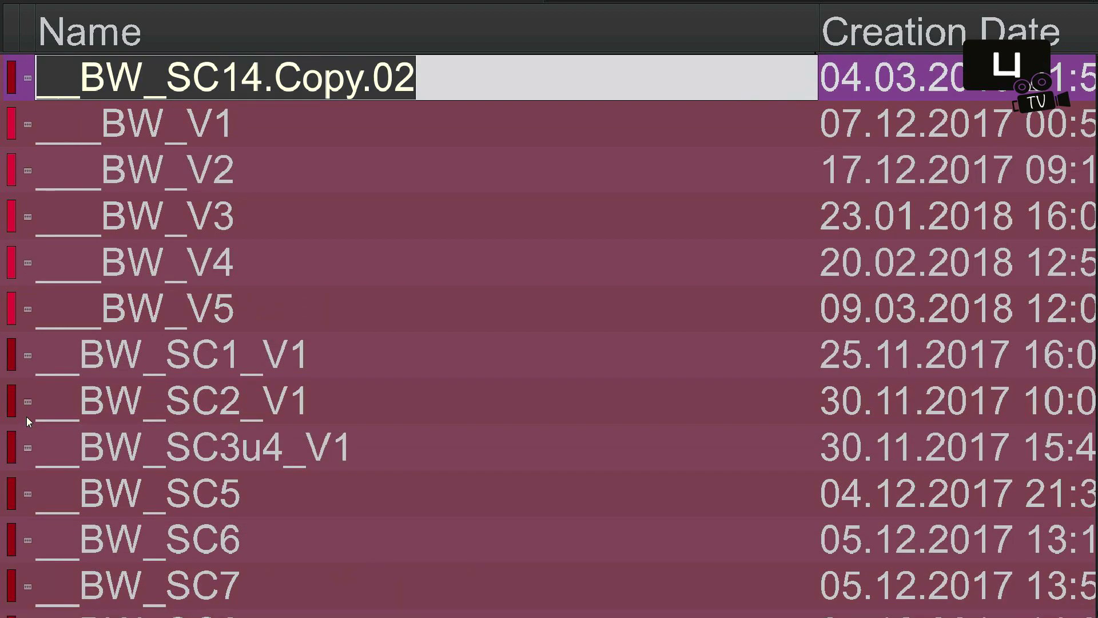
Rename the copy BW_COMP_SC14 and trim clips 14/1-2 through 14/1-4 to selects
type("COMBW_SC14")
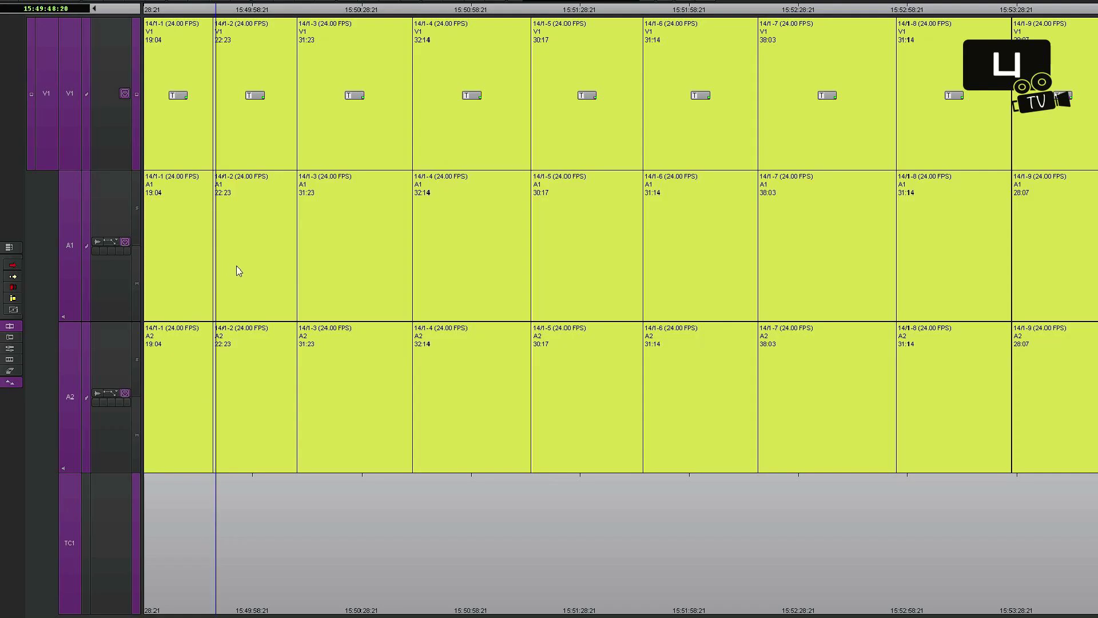
left_click(310, 273)
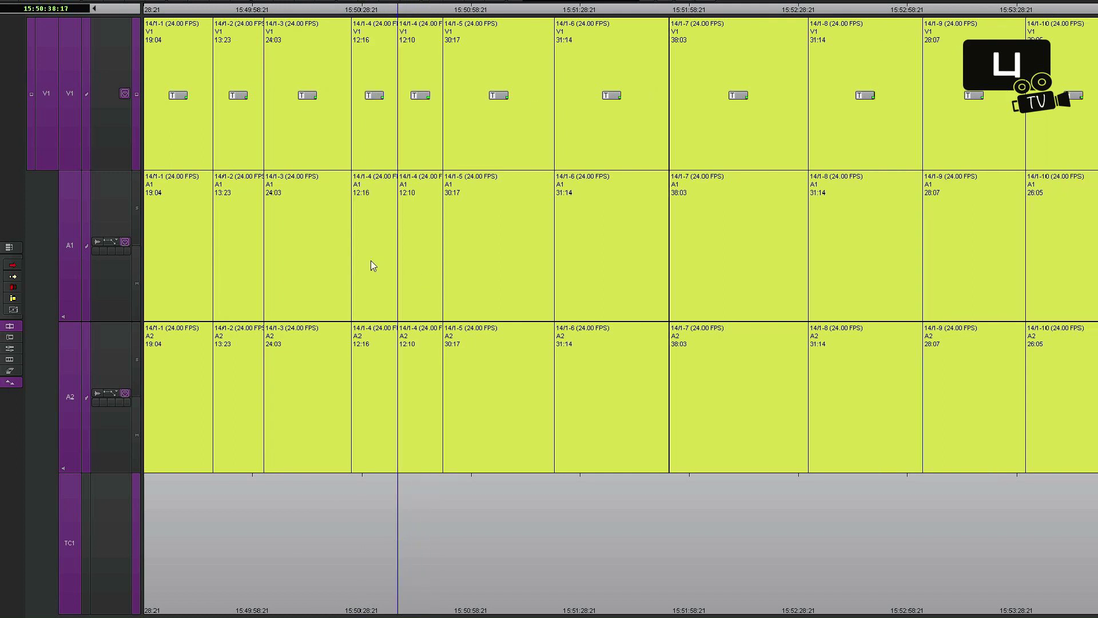
left_click(515, 263)
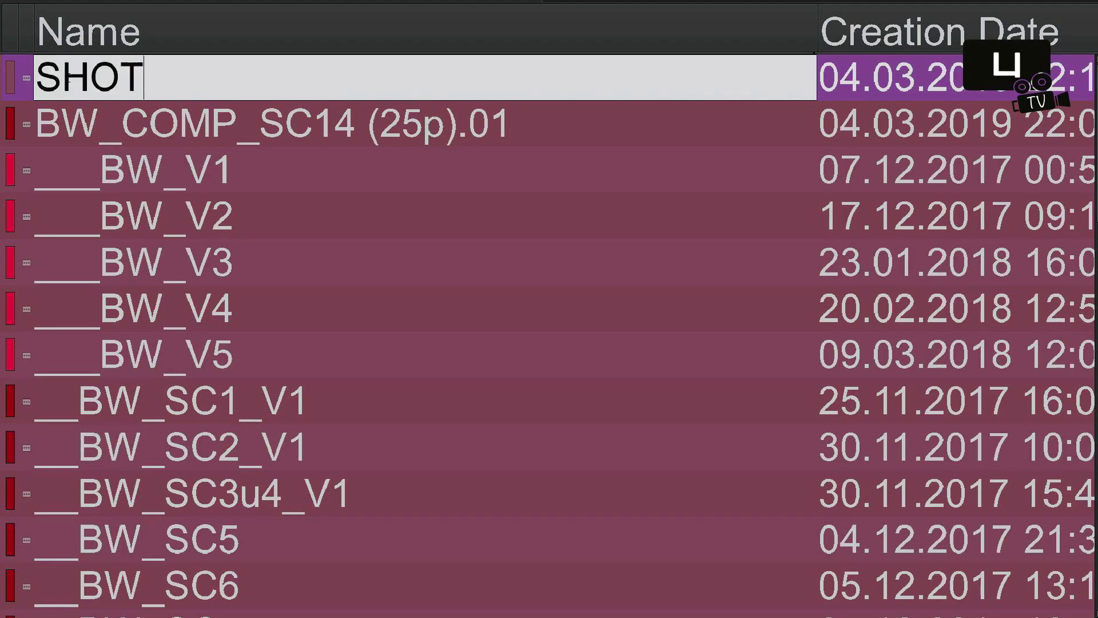
Name the subsequence 'SHOT: REACTION SOPHIA - CLOSE-UP'
type(": REACT")
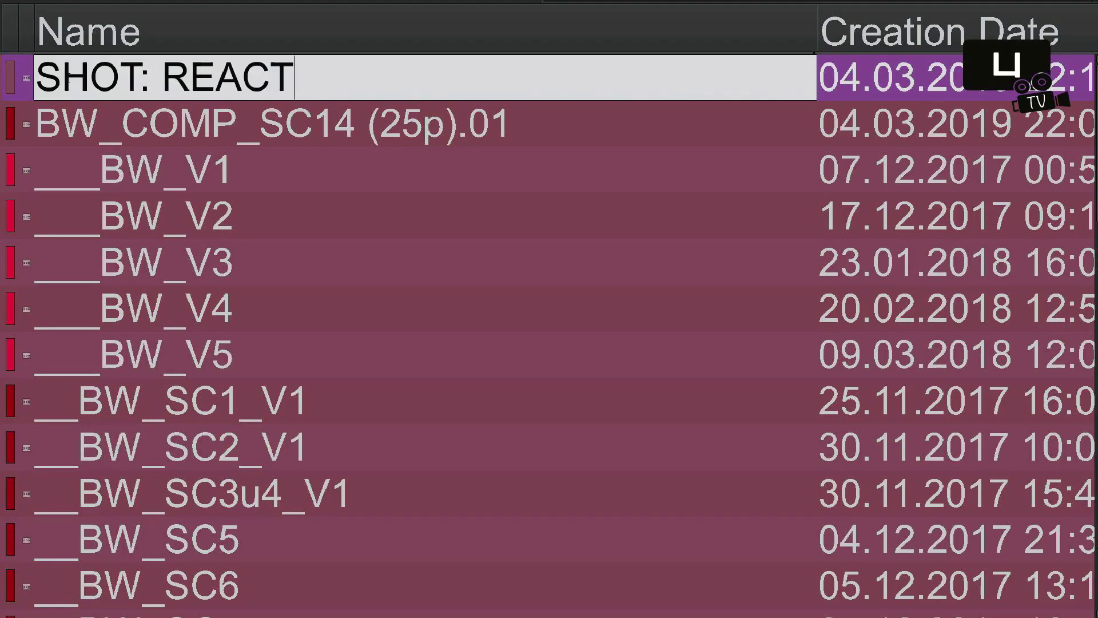
type("ION SOPHIA - CLOSE-UP")
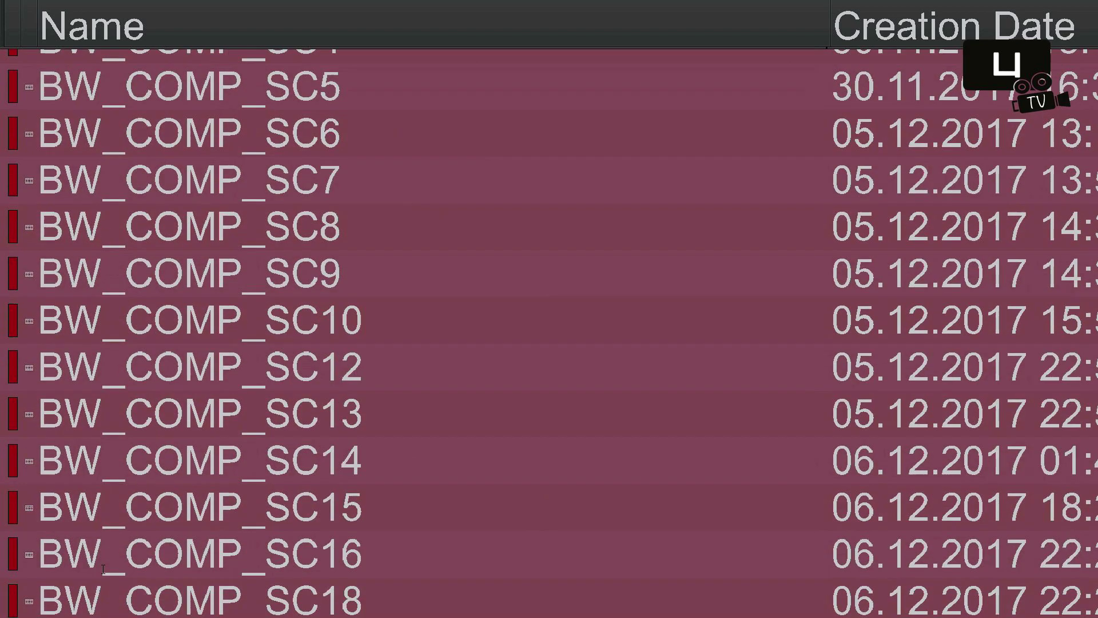
Load the composite sequence and move the position indicator toward clip 15/1-2
scroll("down", 3)
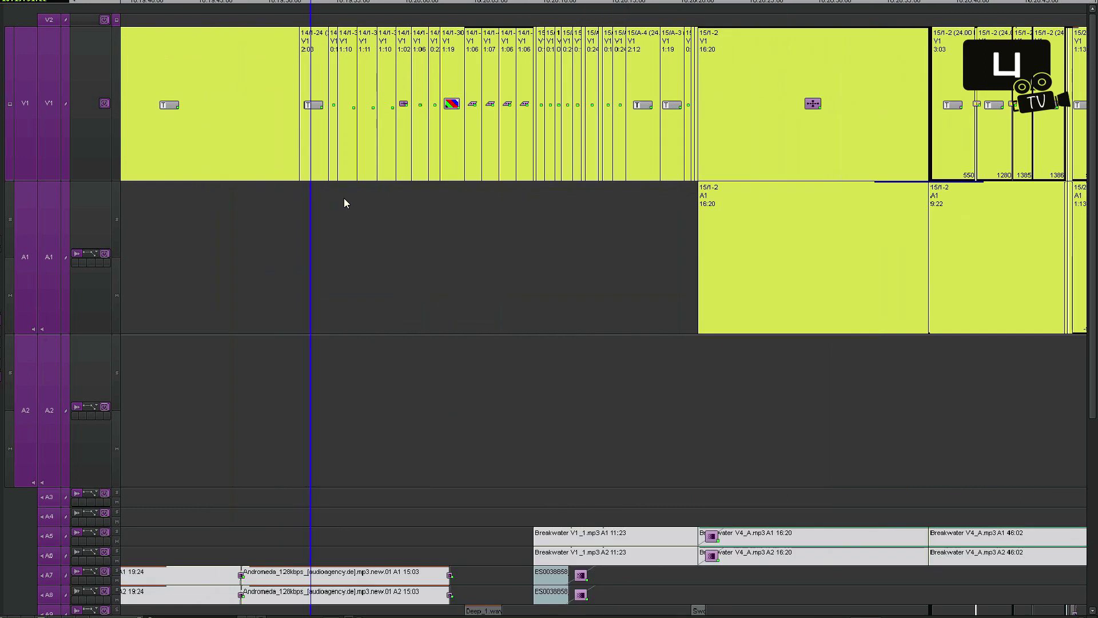
left_click(650, 203)
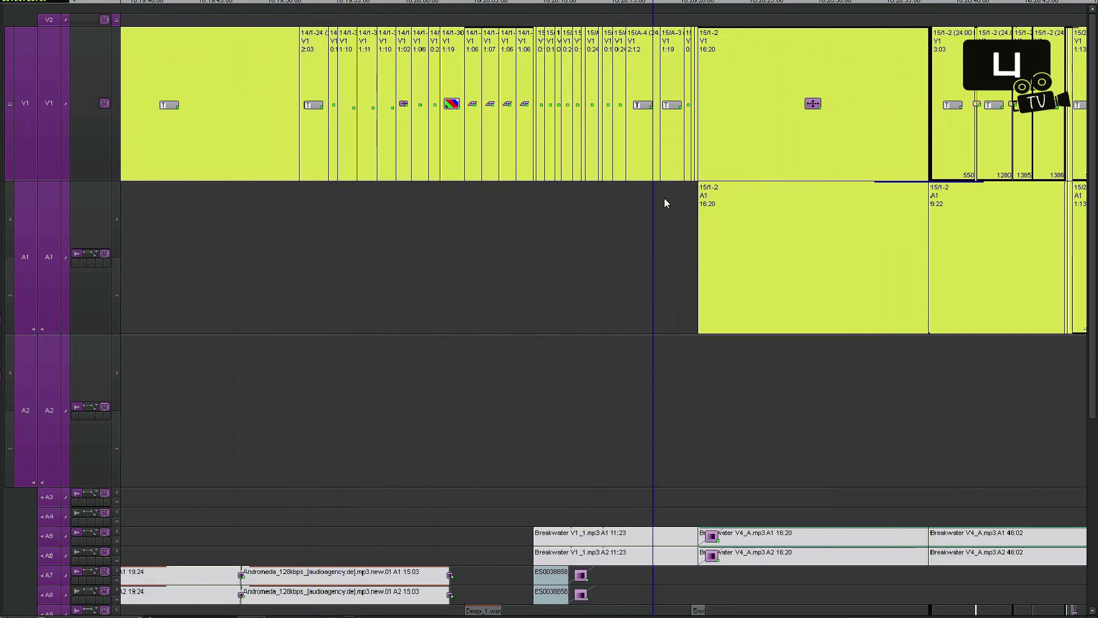